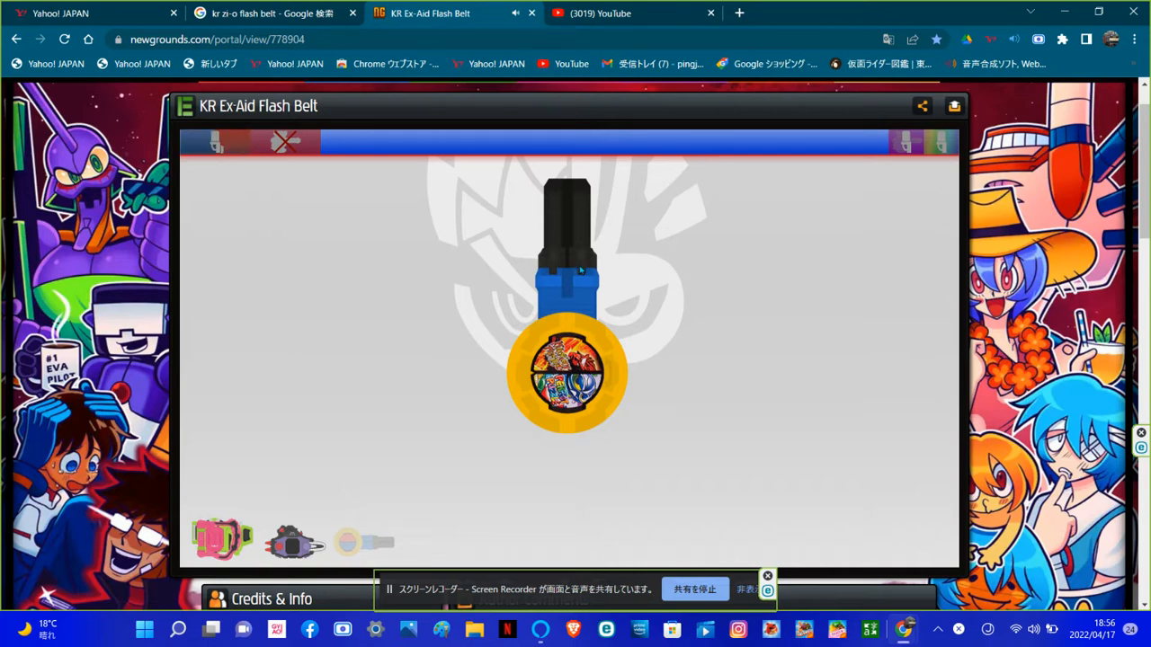
pyautogui.moveTo(643, 270)
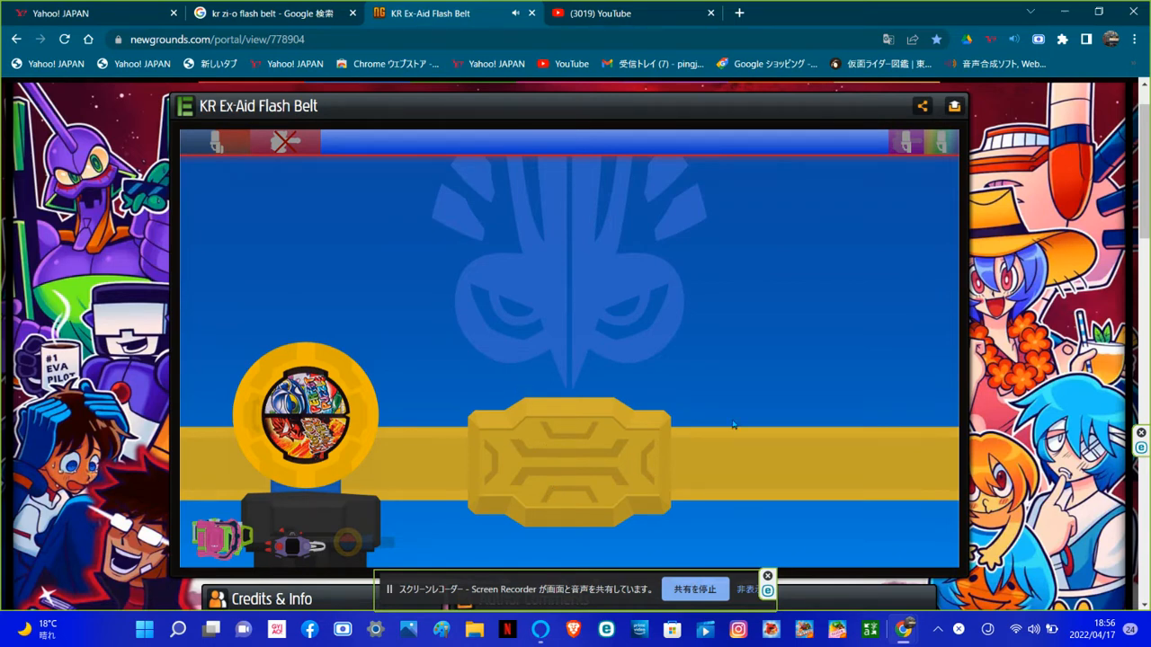
pyautogui.moveTo(532, 376)
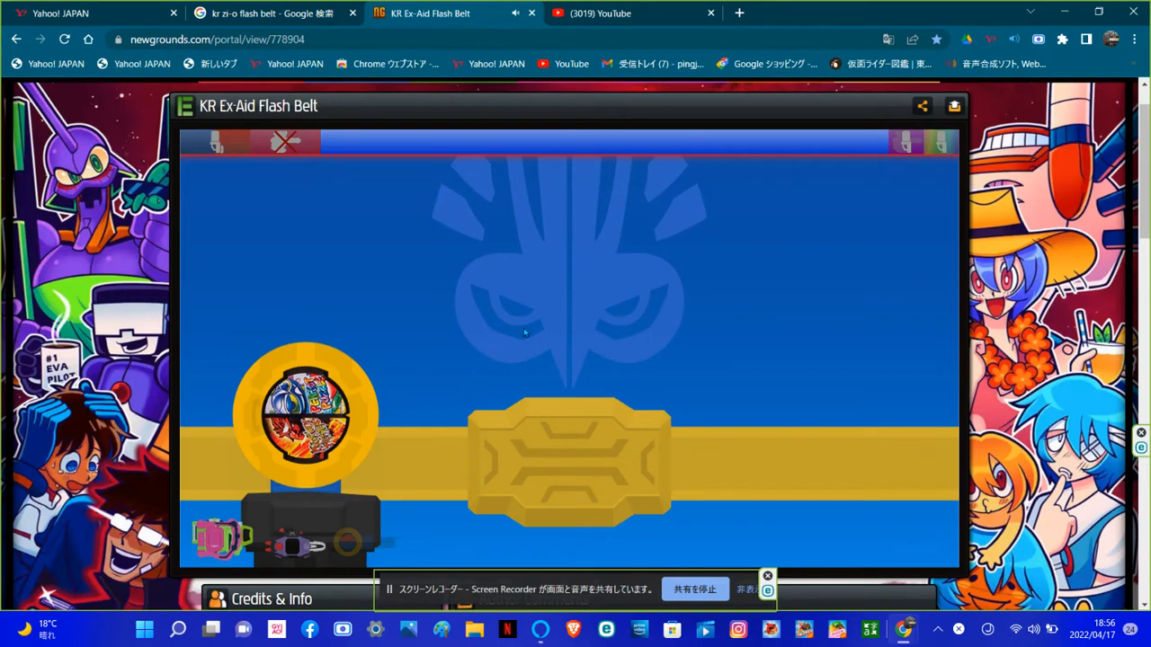
pyautogui.moveTo(370, 500)
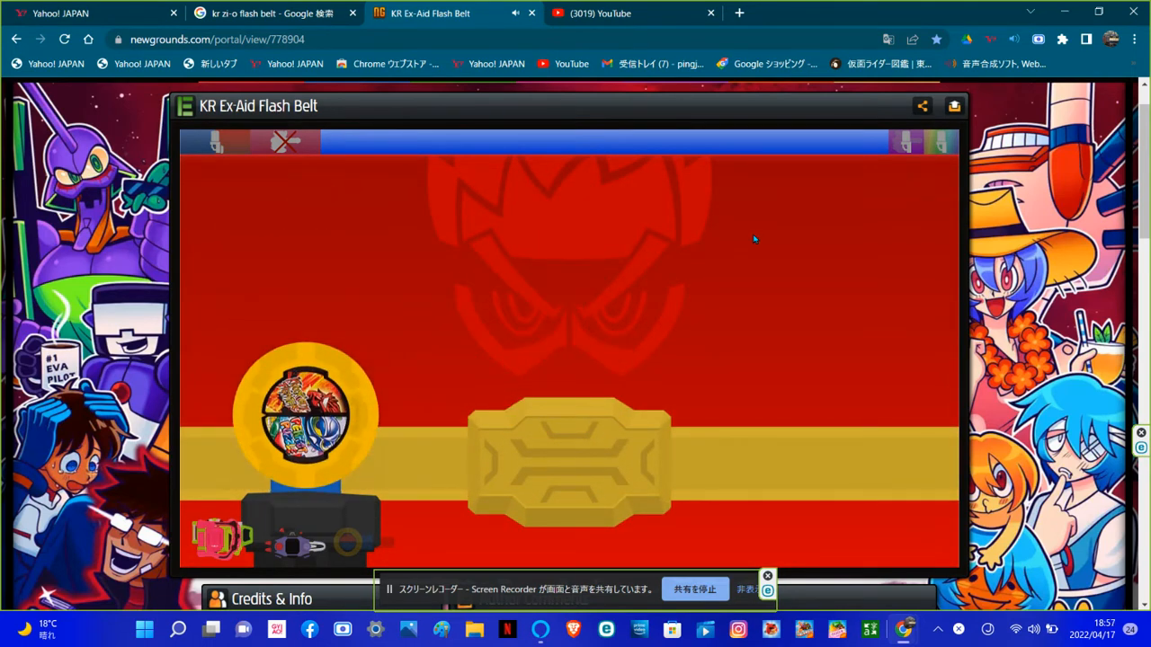
pyautogui.moveTo(669, 377)
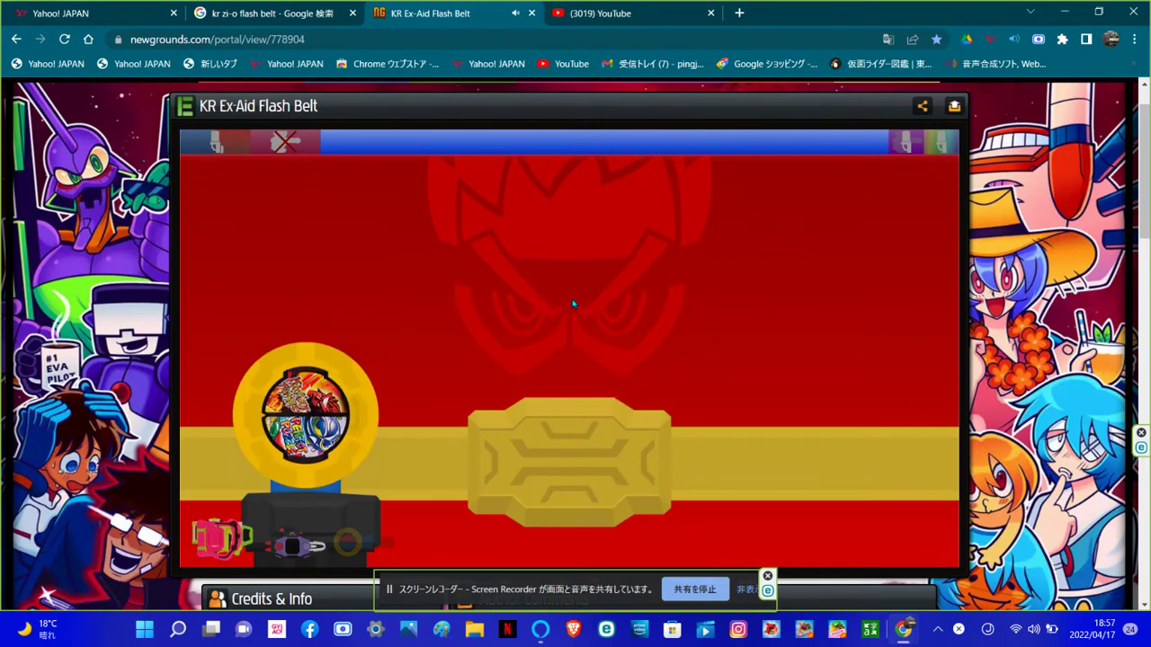
pyautogui.moveTo(575, 485)
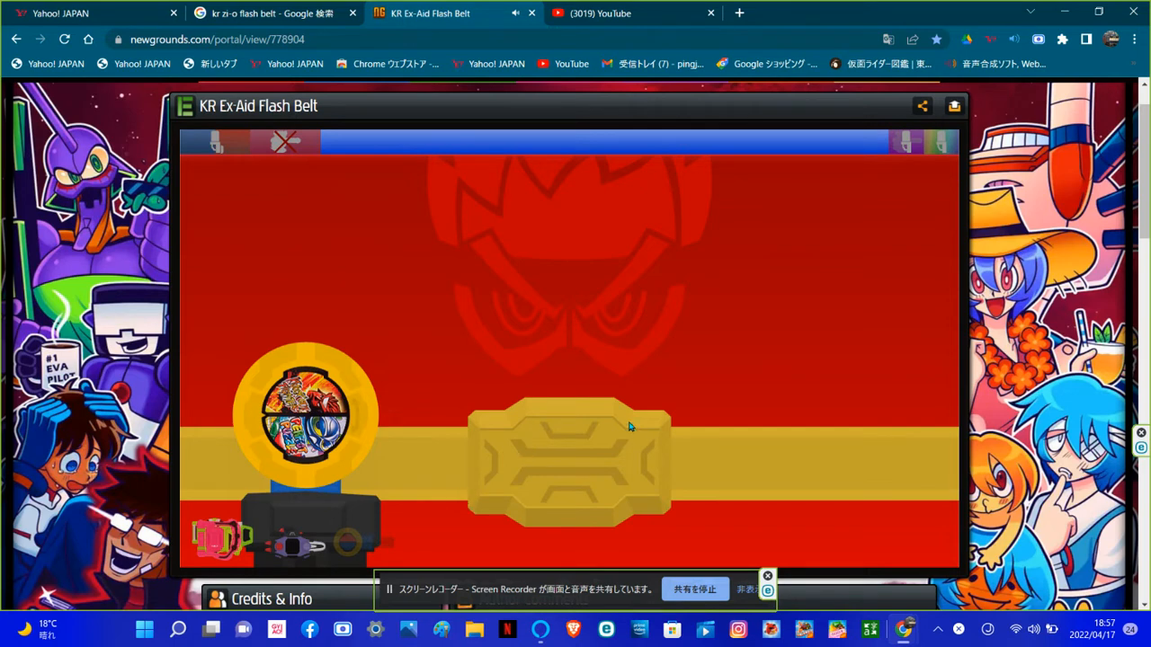
pyautogui.moveTo(748, 353)
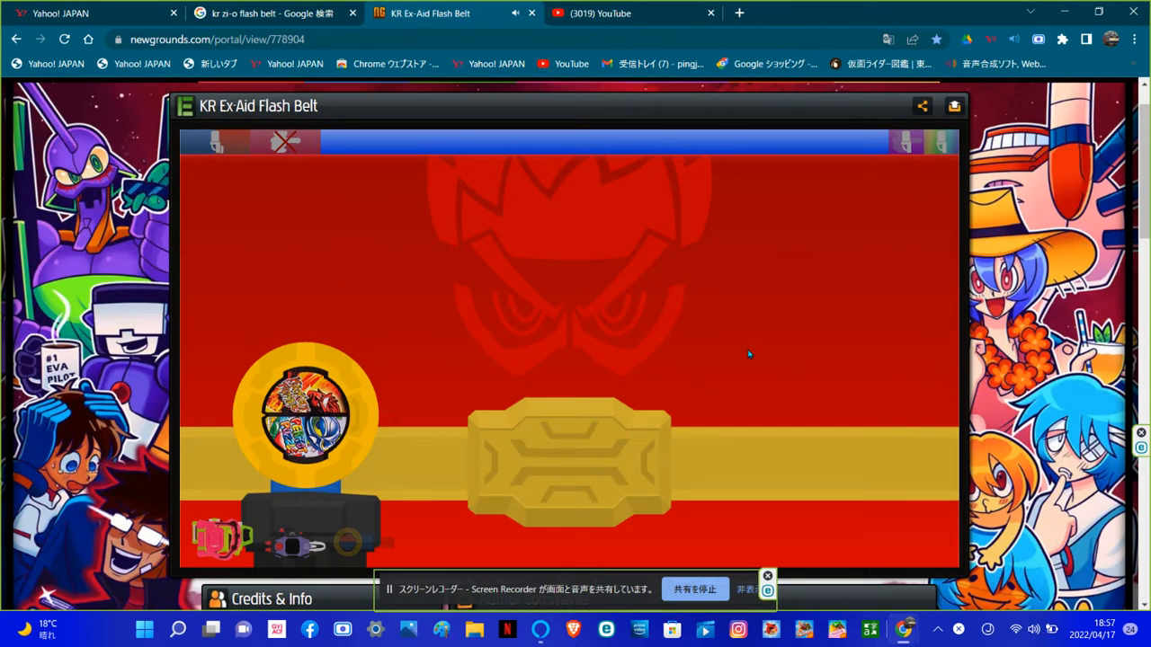
pyautogui.moveTo(401, 257)
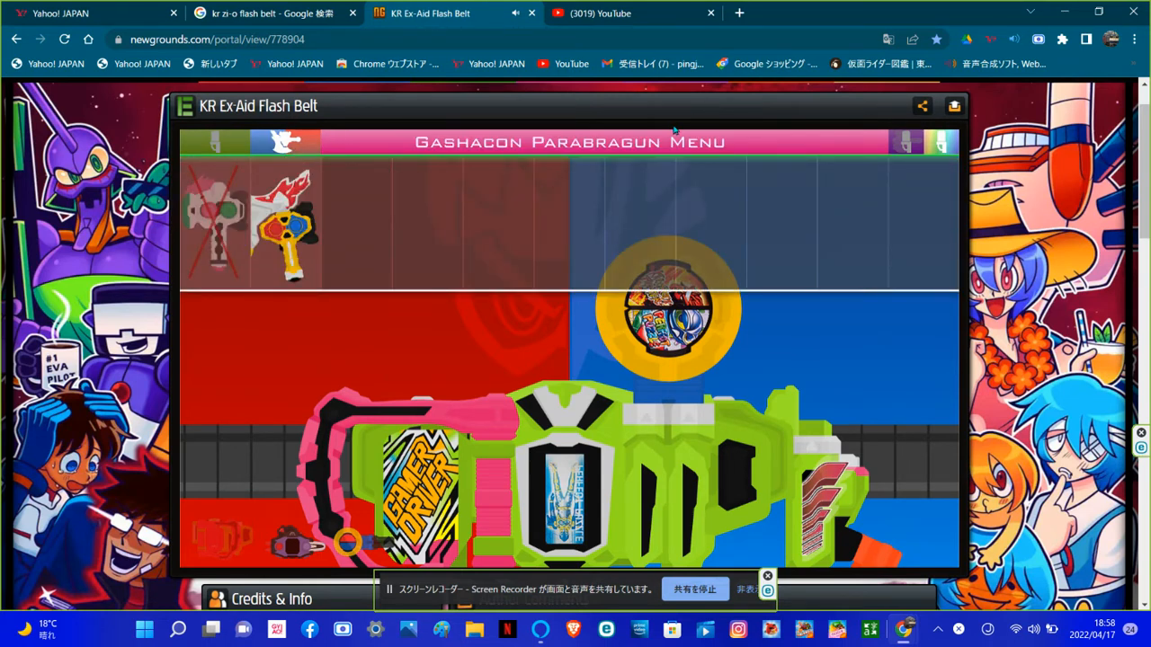
pyautogui.moveTo(726, 178)
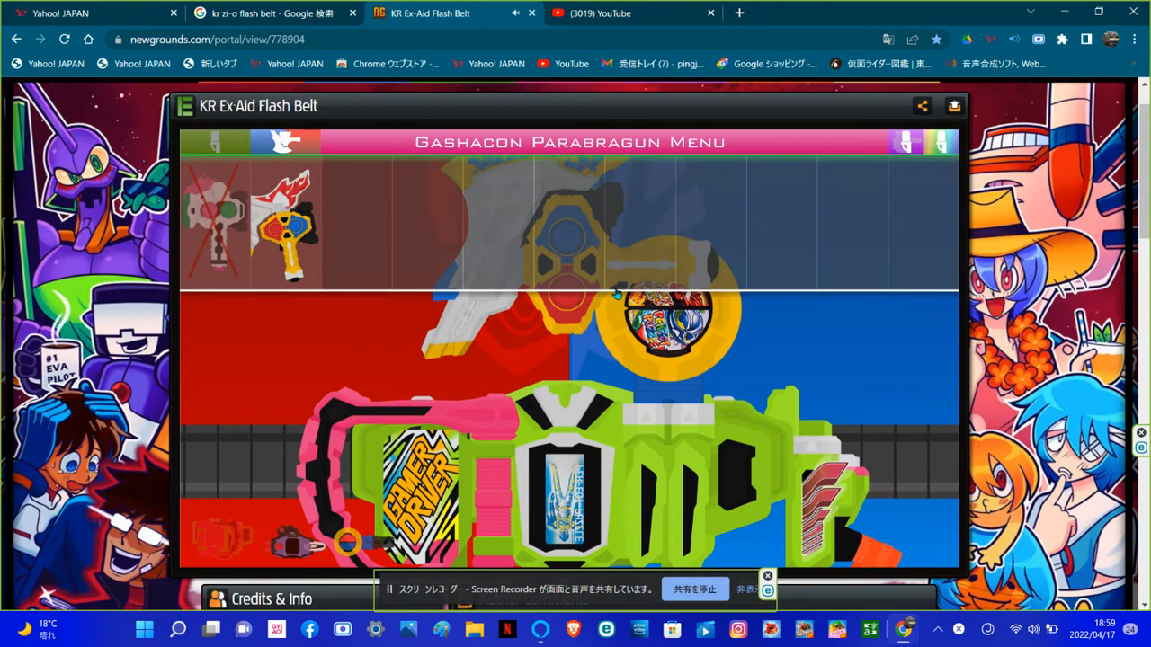
pyautogui.moveTo(766, 194)
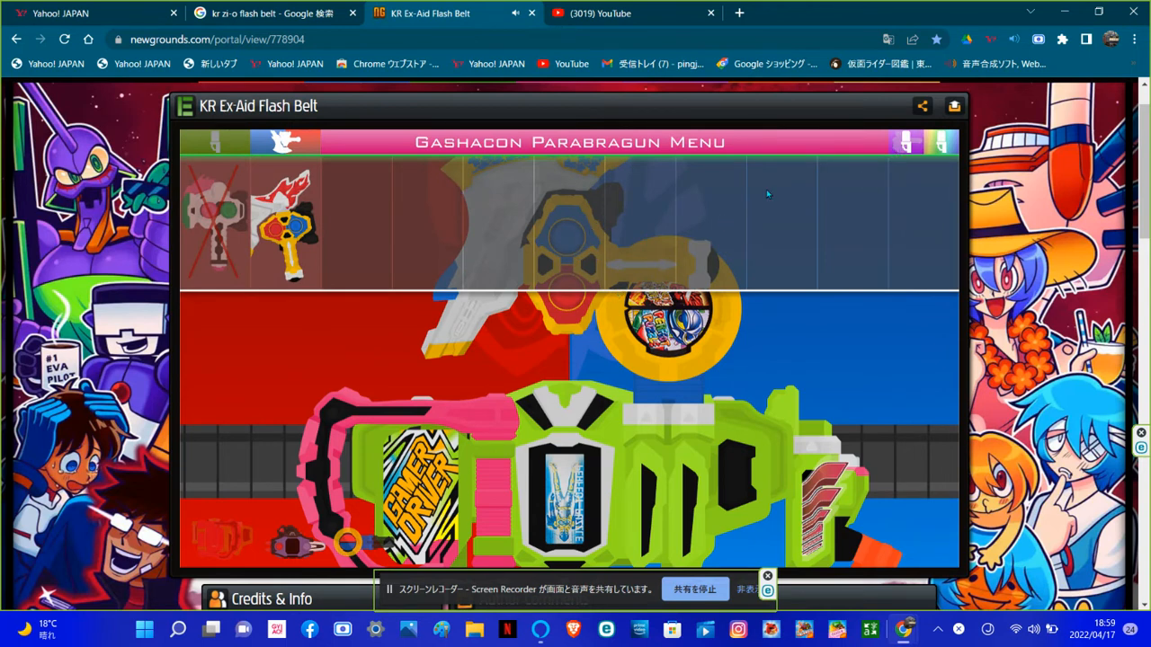
pyautogui.moveTo(734, 200)
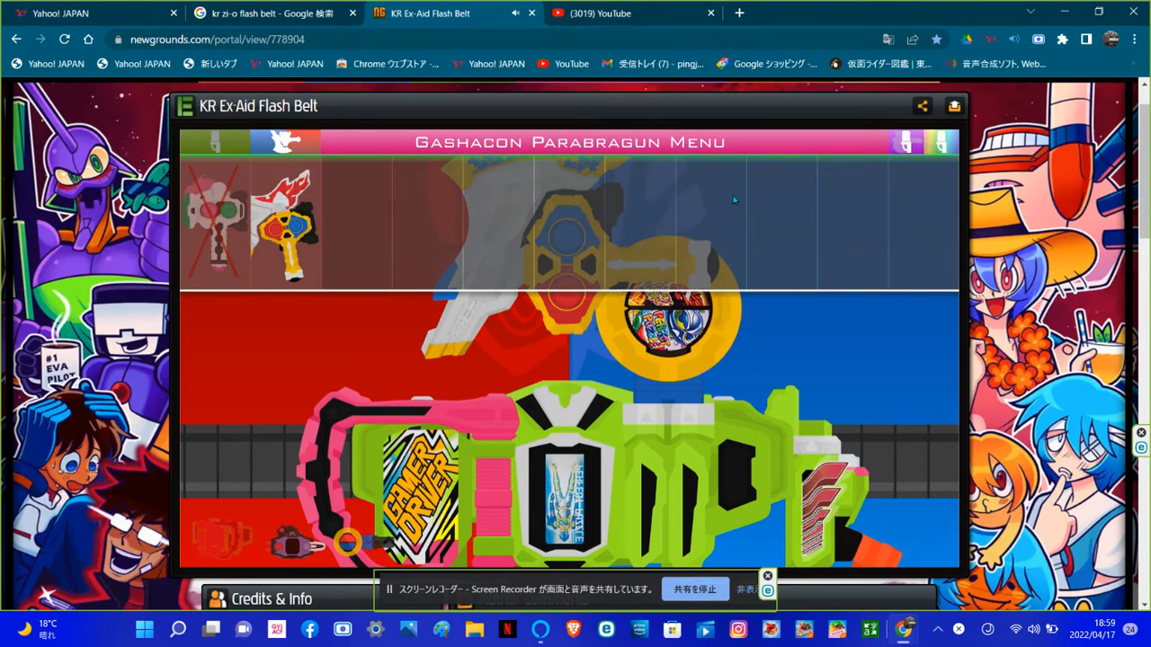
pyautogui.moveTo(604, 327)
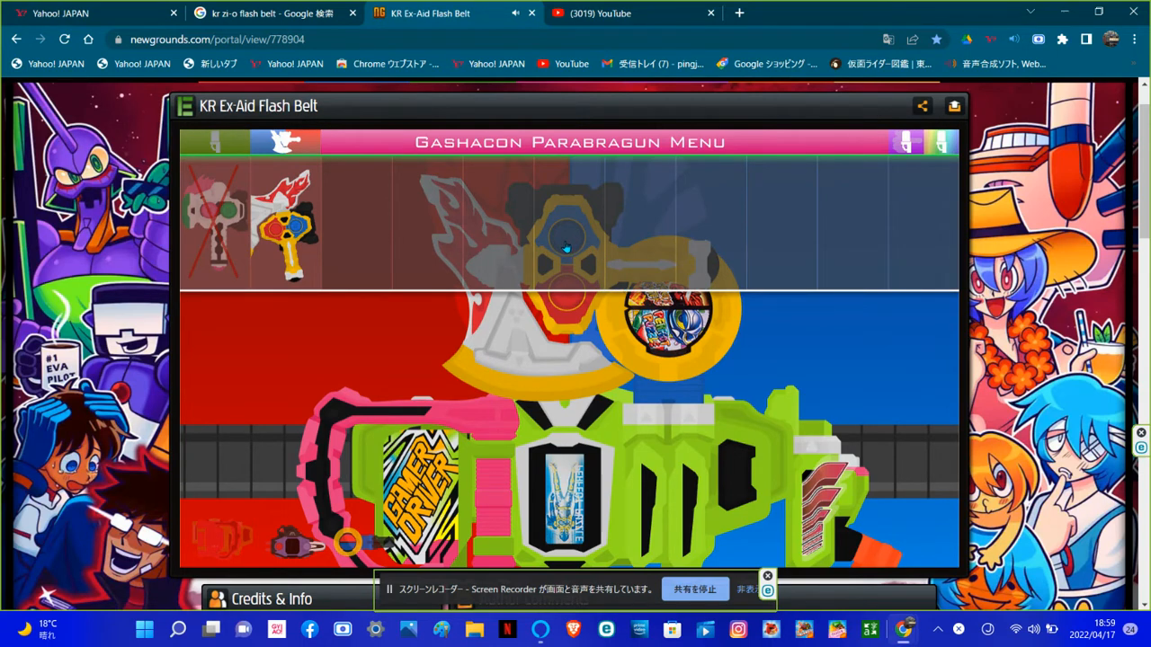
pyautogui.moveTo(564, 245)
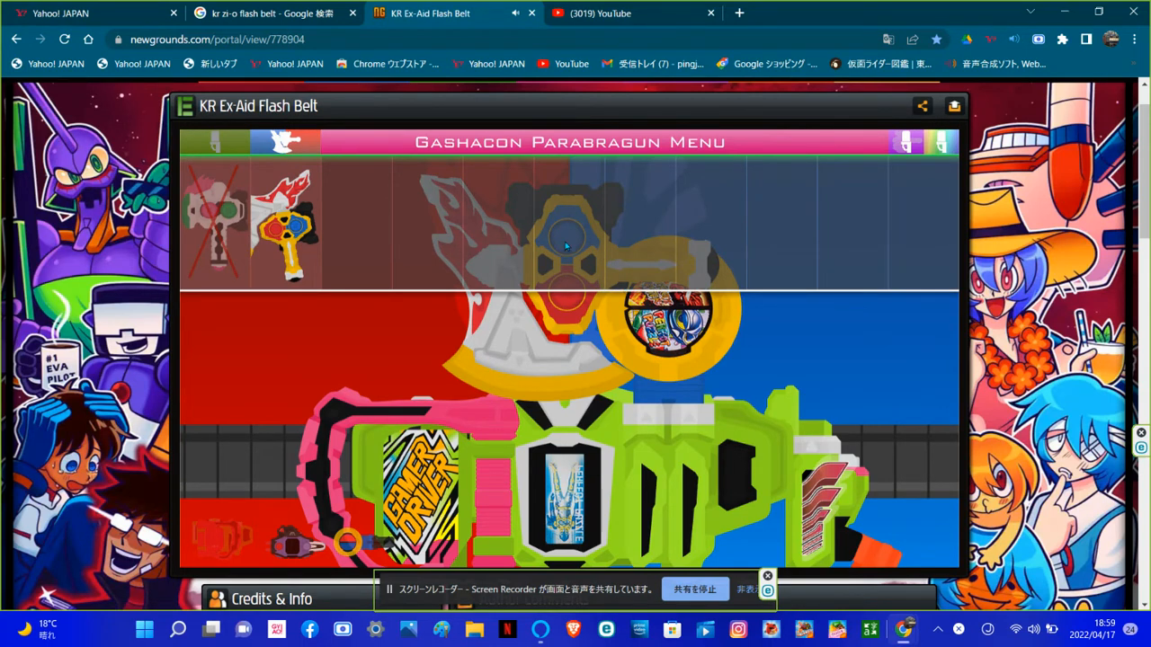
pyautogui.moveTo(600, 266)
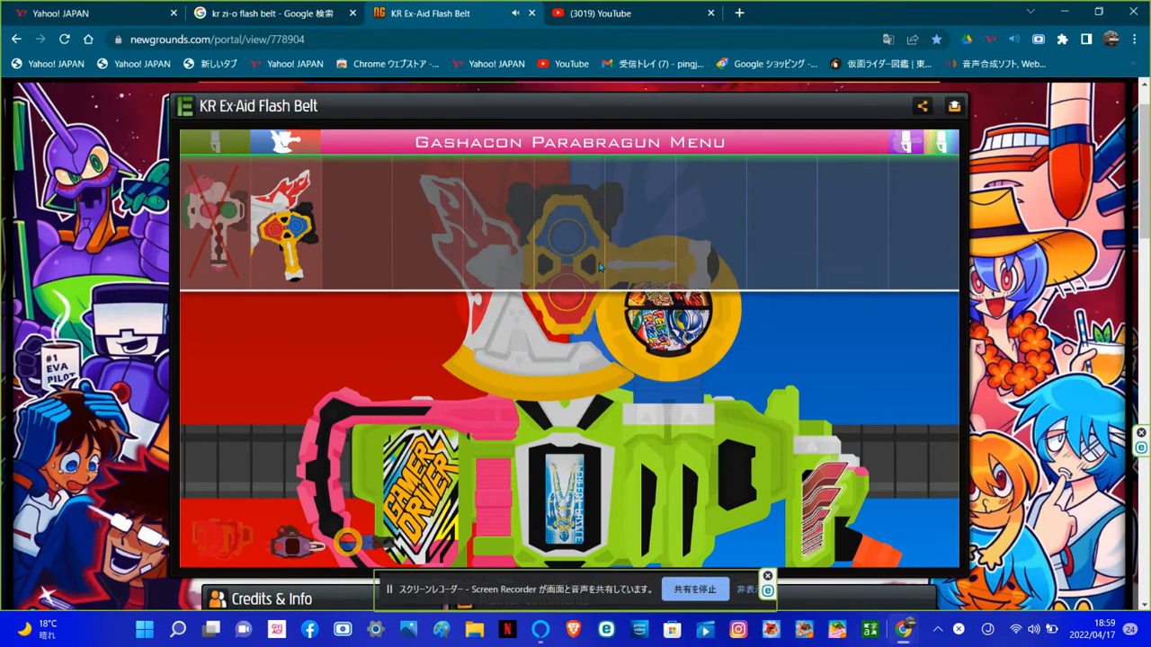
pyautogui.moveTo(728, 245)
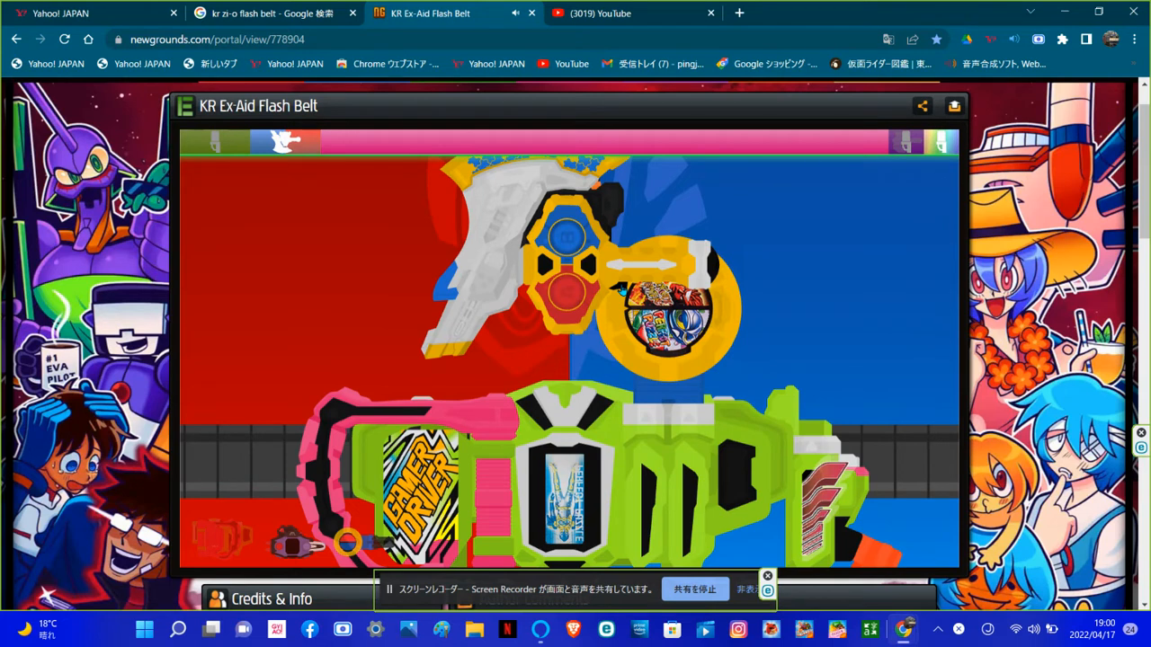
pyautogui.moveTo(824, 248)
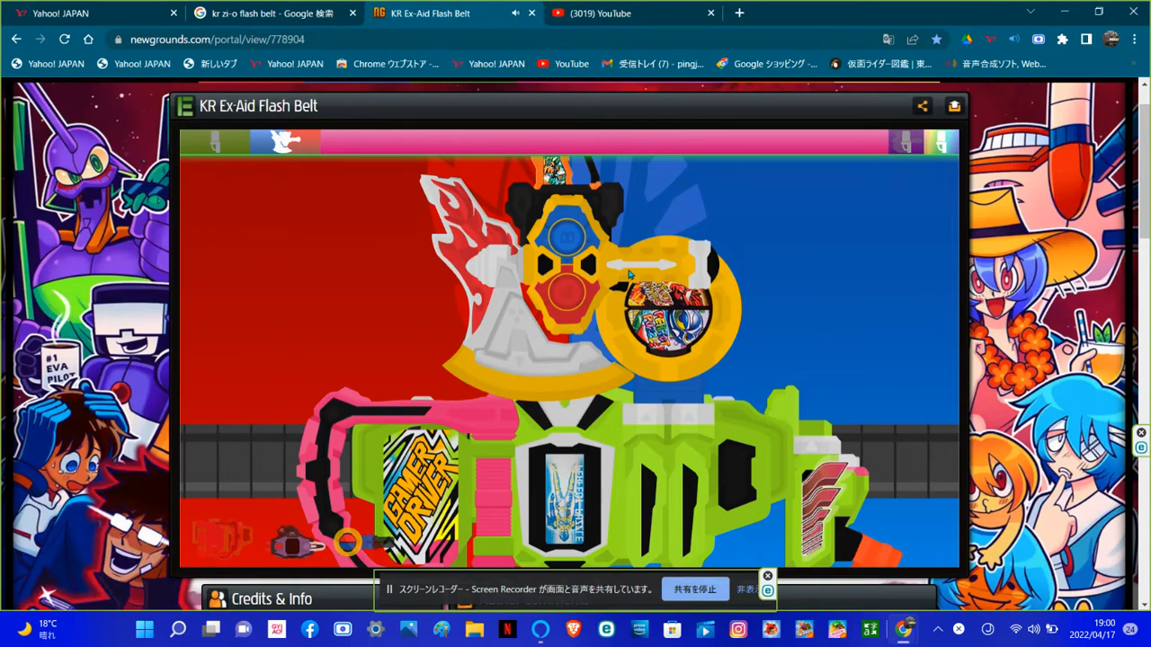
pyautogui.moveTo(656, 273)
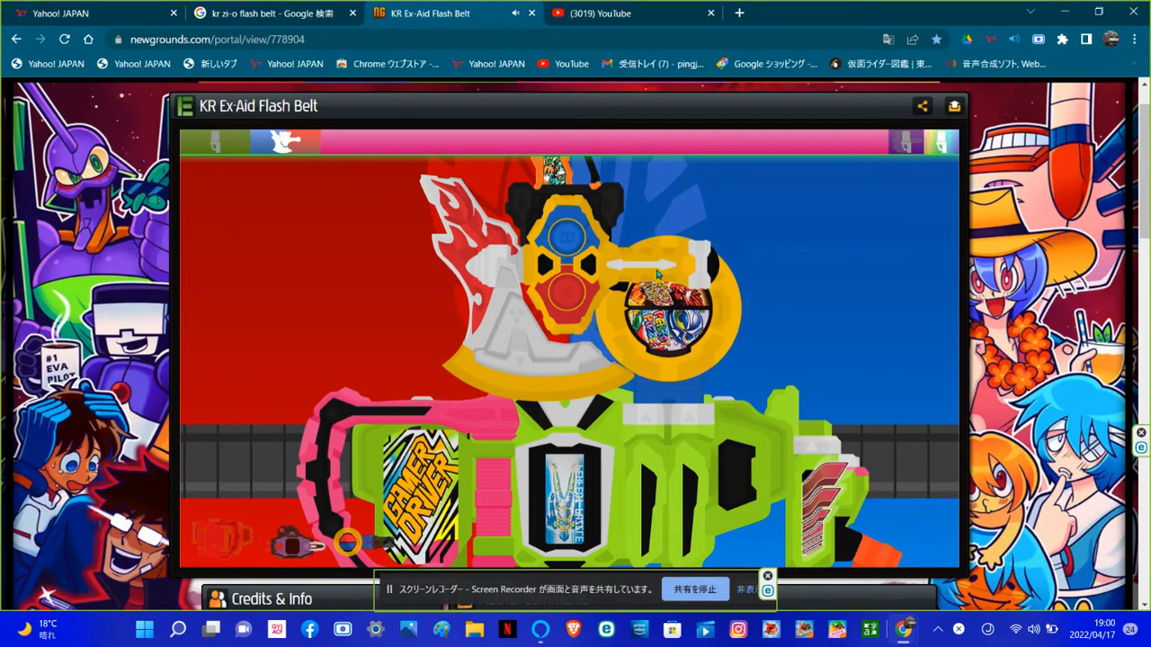
pyautogui.moveTo(752, 209)
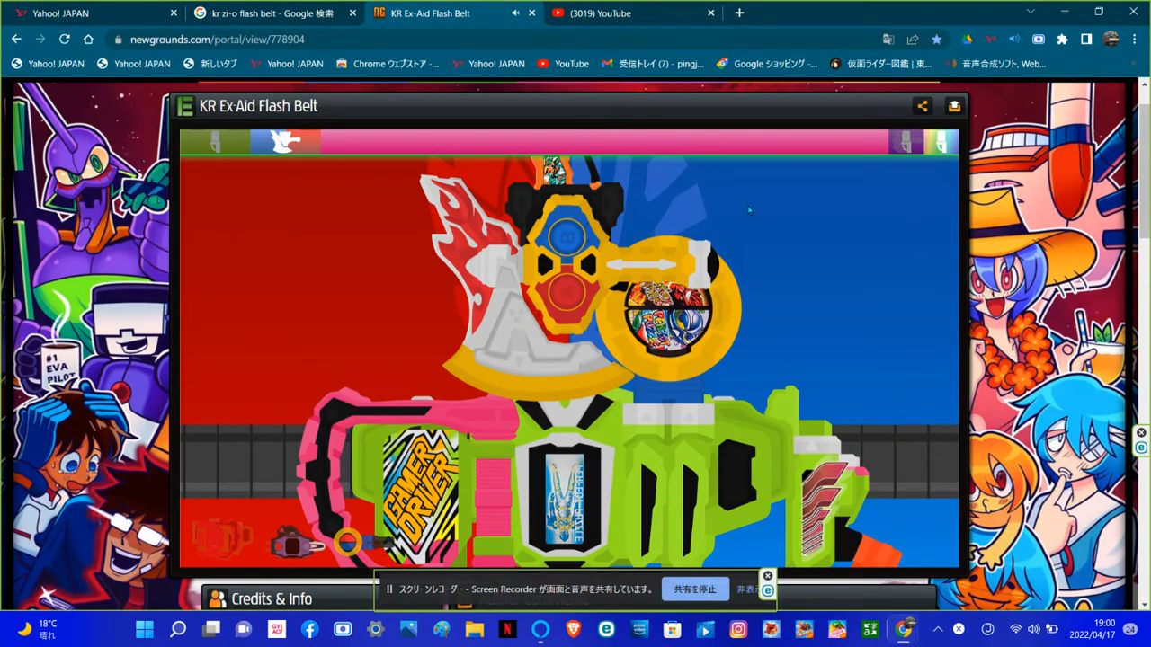
pyautogui.moveTo(738, 205)
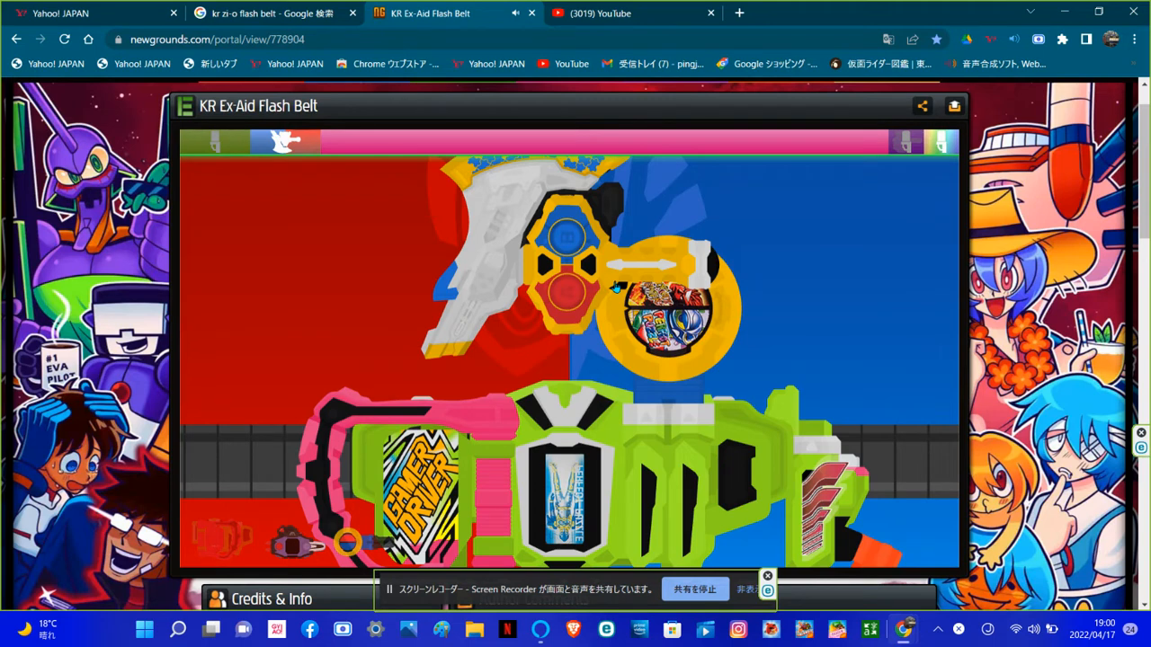
pyautogui.moveTo(737, 178)
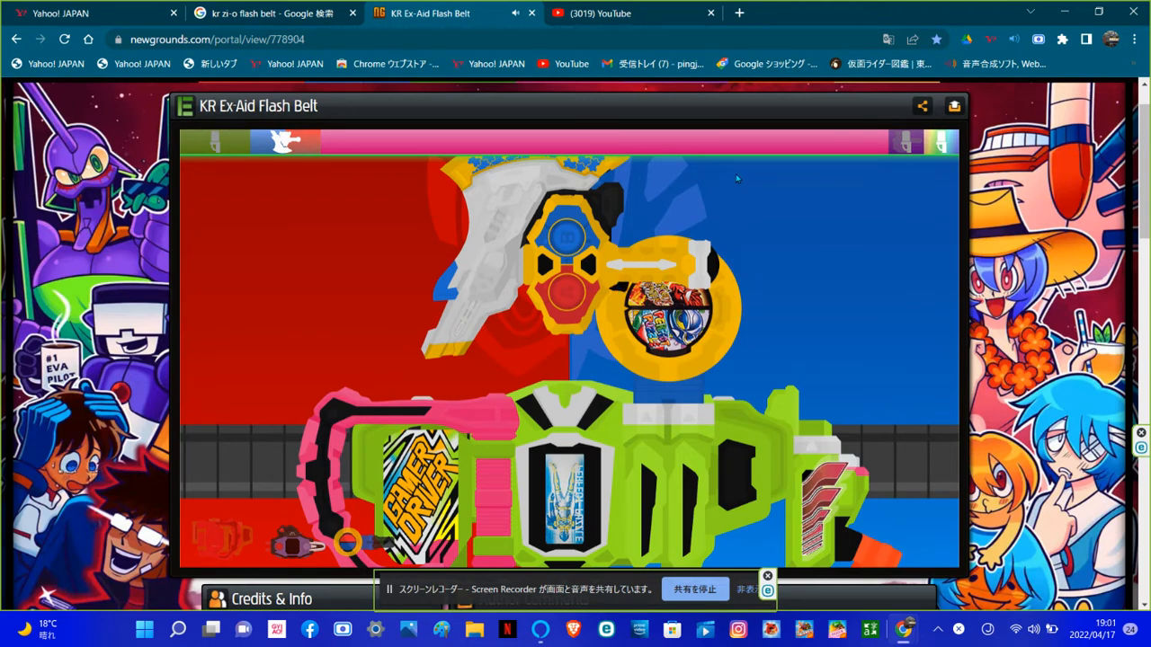
pyautogui.moveTo(782, 134)
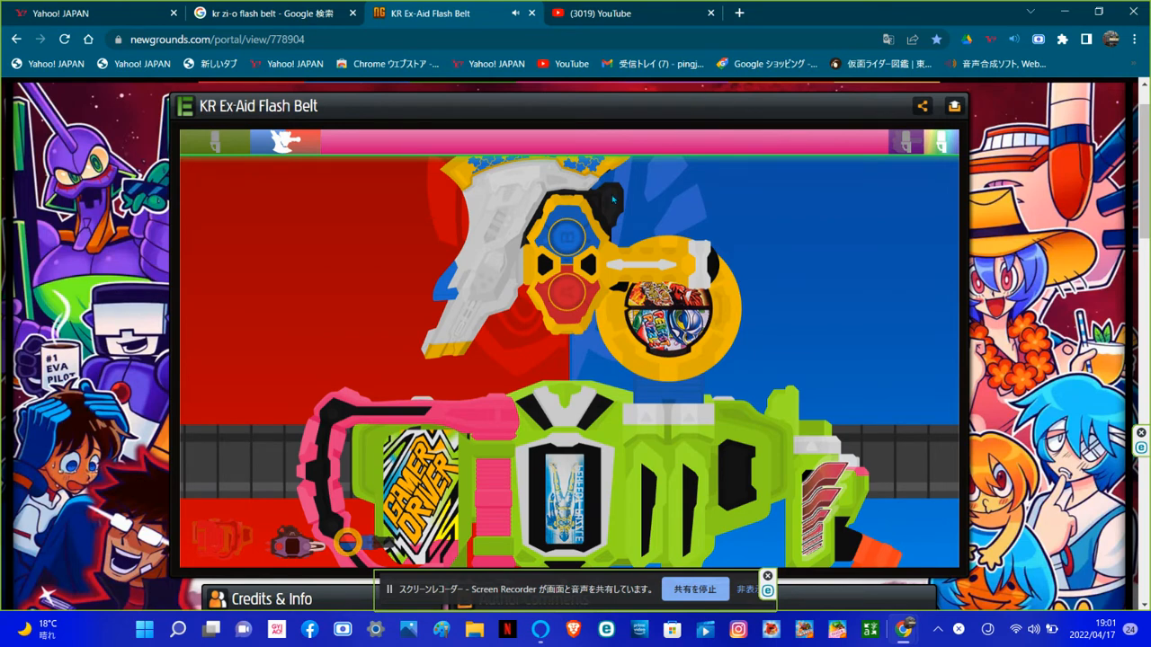
pyautogui.moveTo(388, 268)
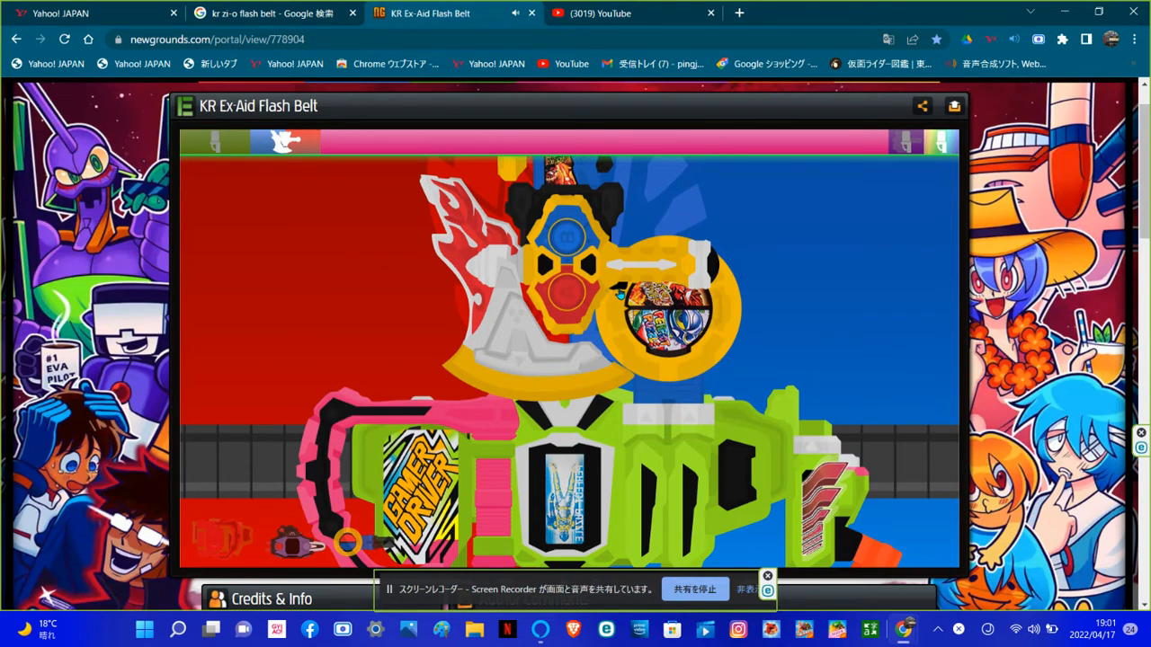
pyautogui.moveTo(687, 206)
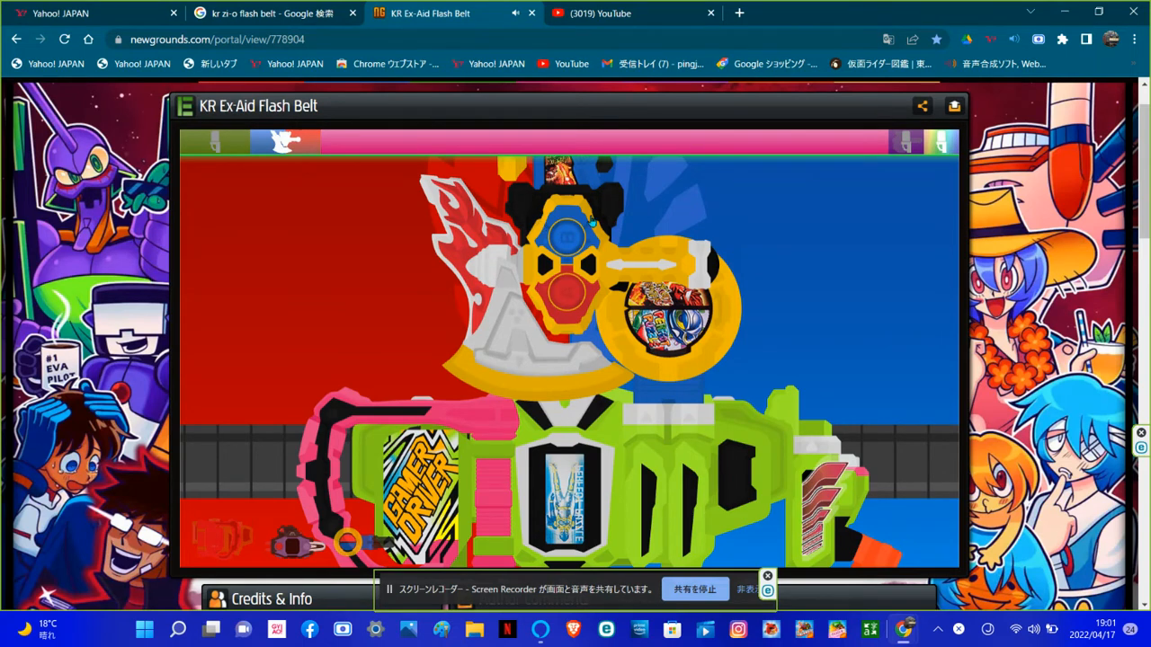
pyautogui.moveTo(608, 274)
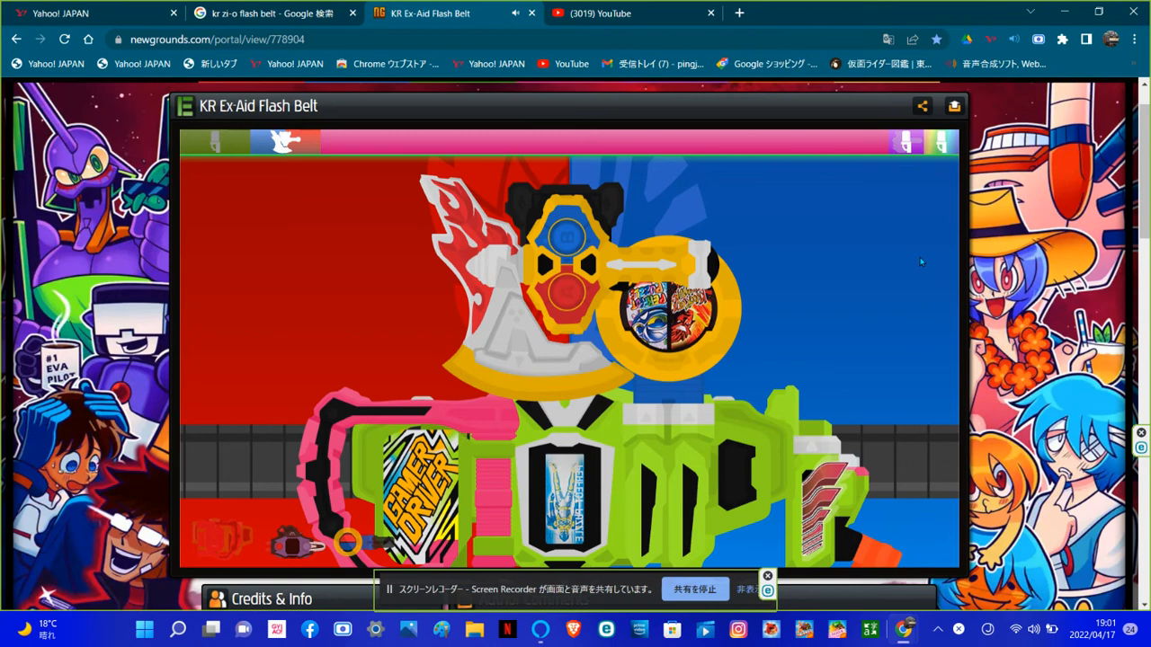
pyautogui.moveTo(737, 464)
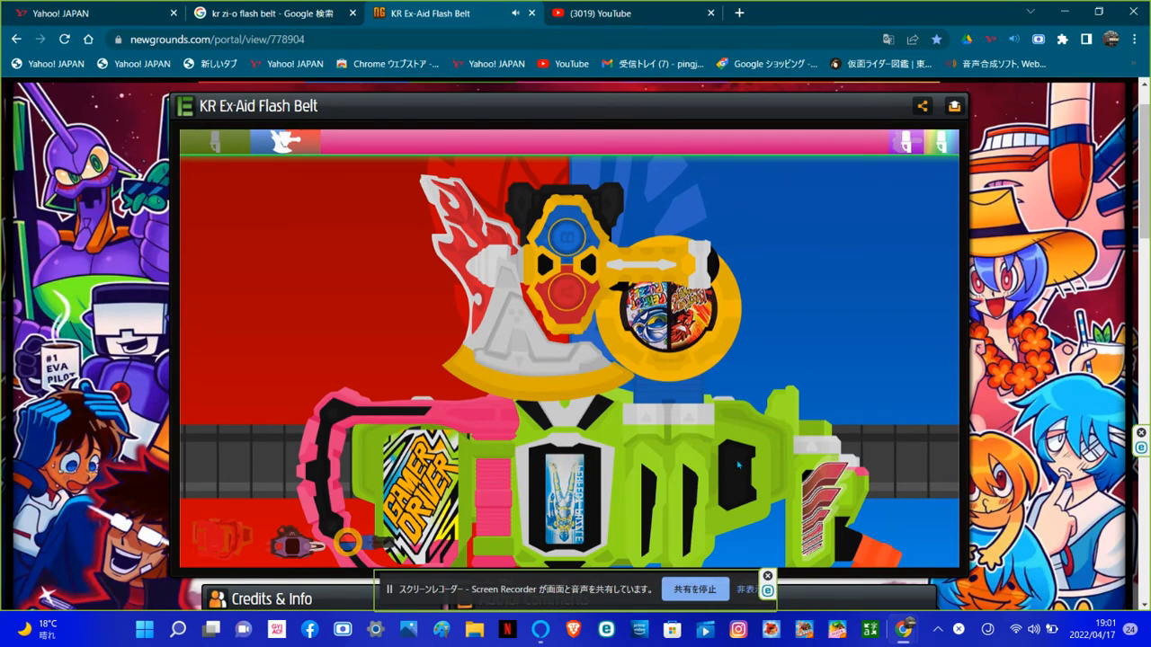